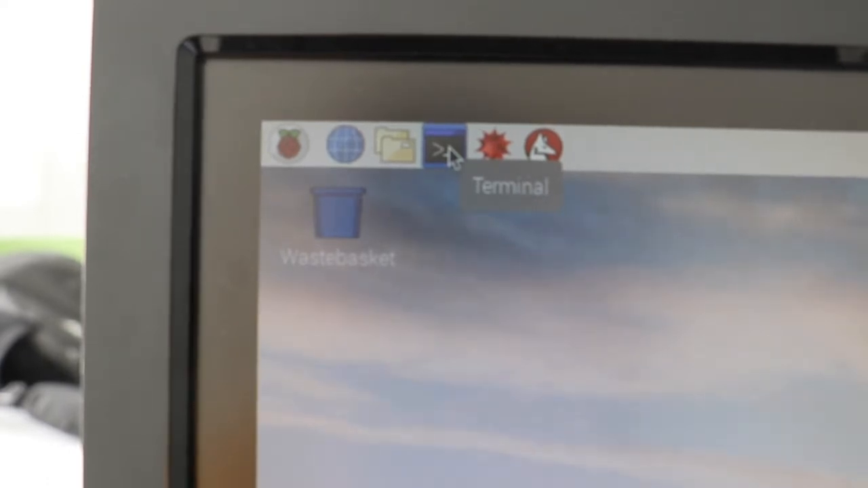
Step: Show the Programming applications list from the Raspberry main menu
left_click(286, 144)
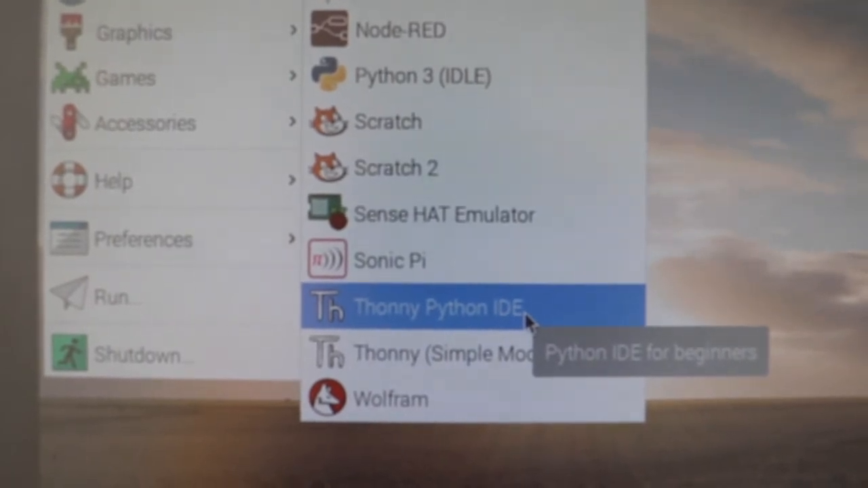
Step: Launch Thonny with the RPI pt2.py SenseHat script and scroll to its top
left_click(437, 307)
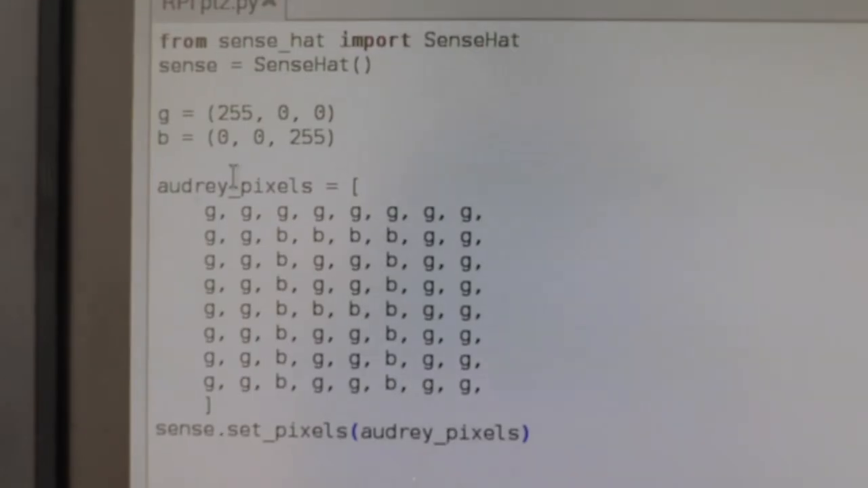
scroll("up", 3)
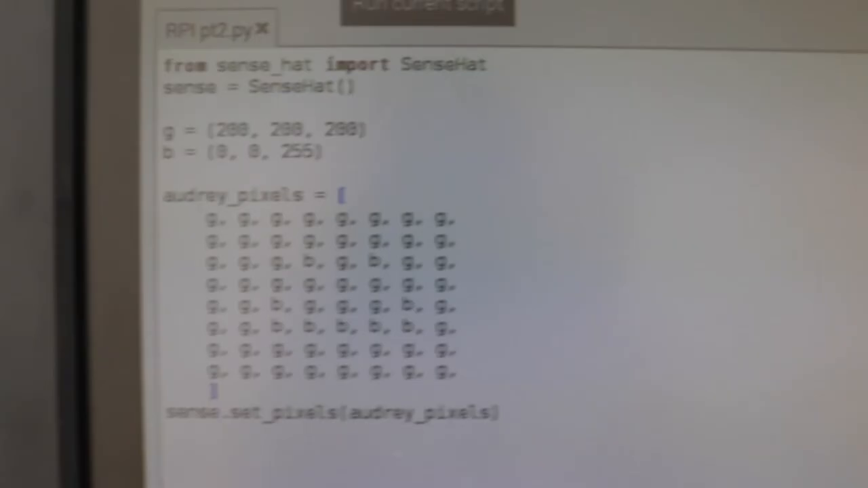
mouse_move(326, 7)
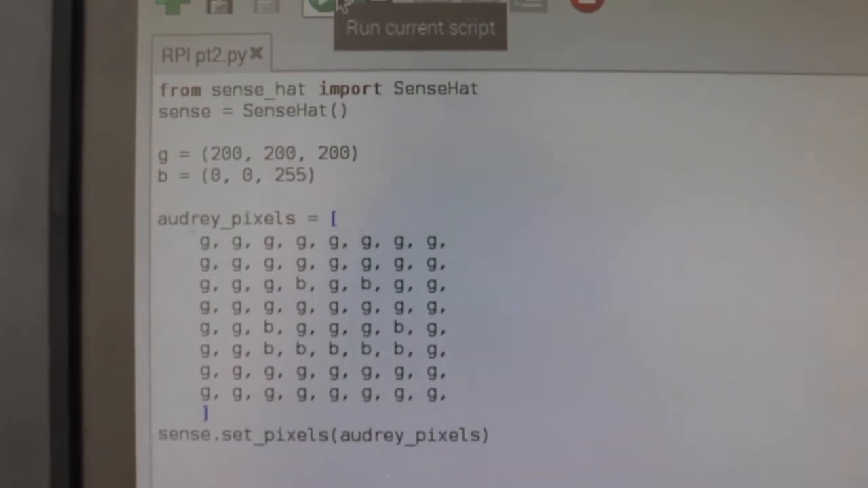